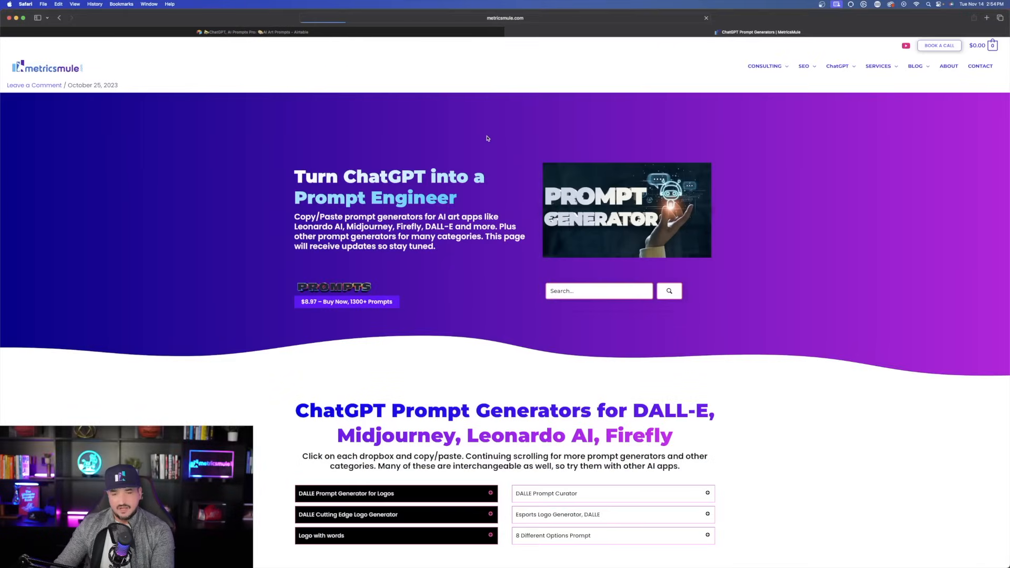
Step: Browse MetricsMule's prompt generators, expand 'Logo with words', and reach the Featured YouTube Video Prompts page
{"action": "scroll", "scroll_direction": "down", "scroll_amount": 3}
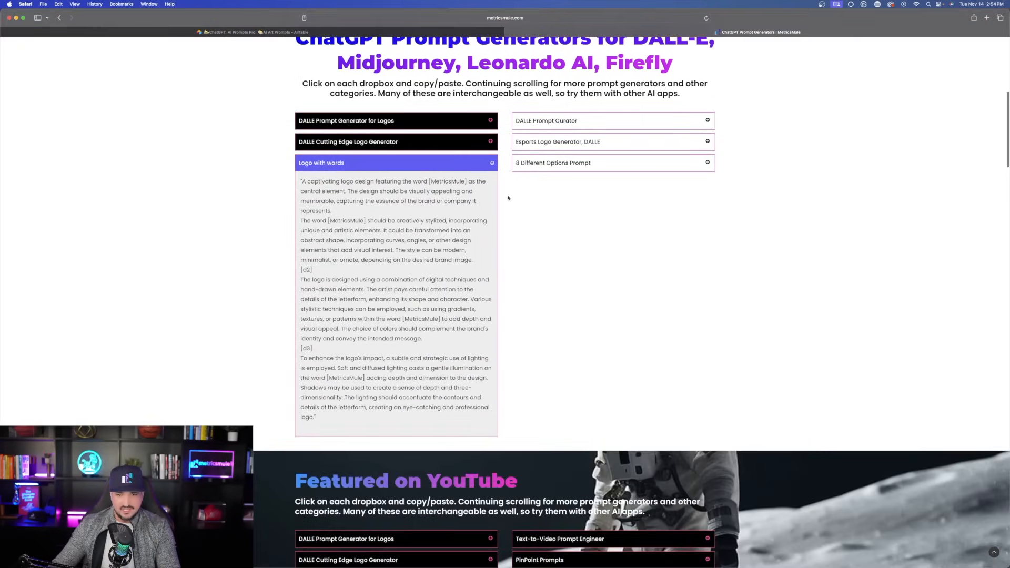
{"action": "left_click", "coordinate": [612, 163]}
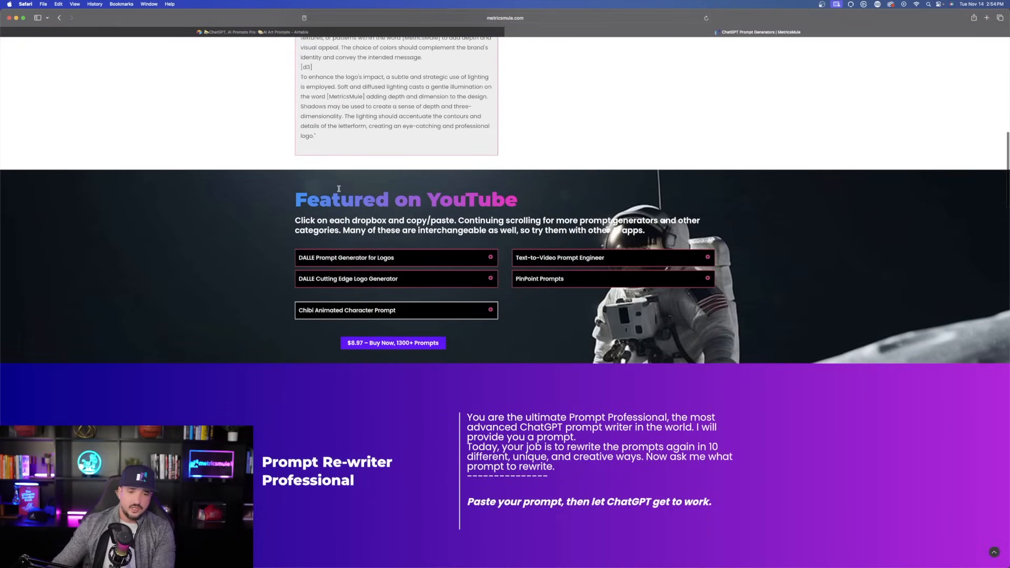
{"action": "left_click", "coordinate": [395, 258]}
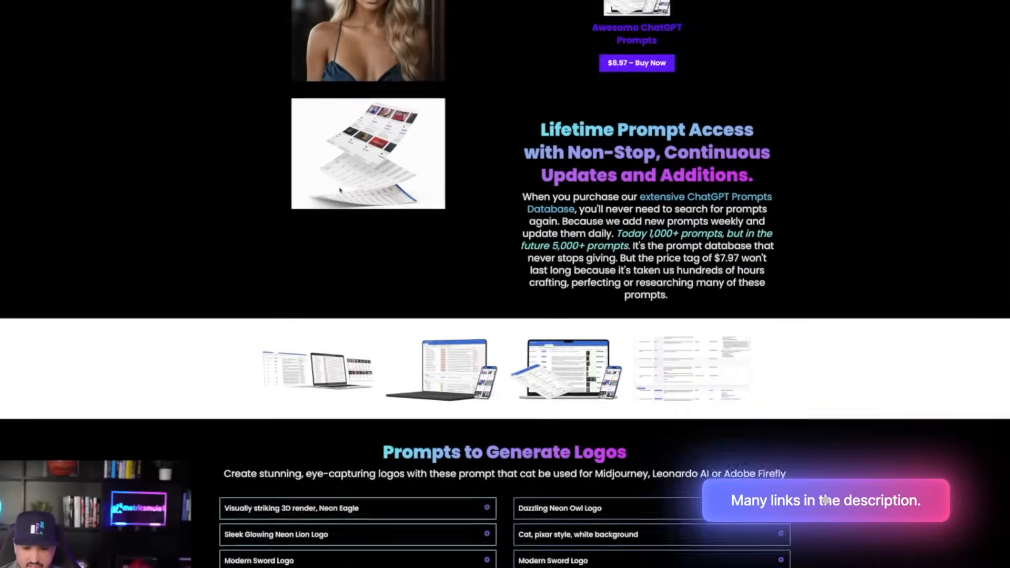
{"action": "scroll", "scroll_direction": "down", "scroll_amount": 3}
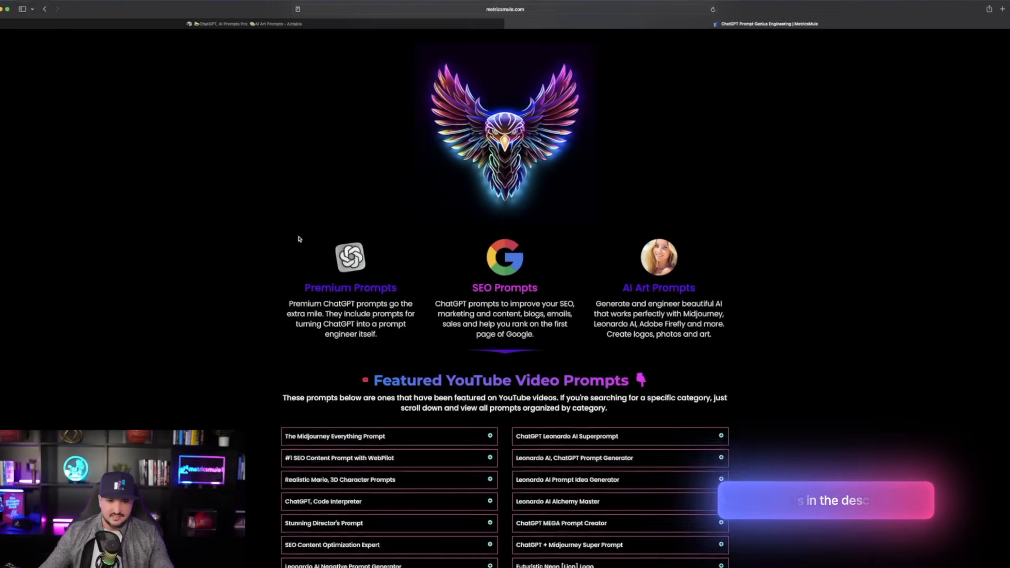
{"action": "scroll", "scroll_direction": "down", "scroll_amount": 3}
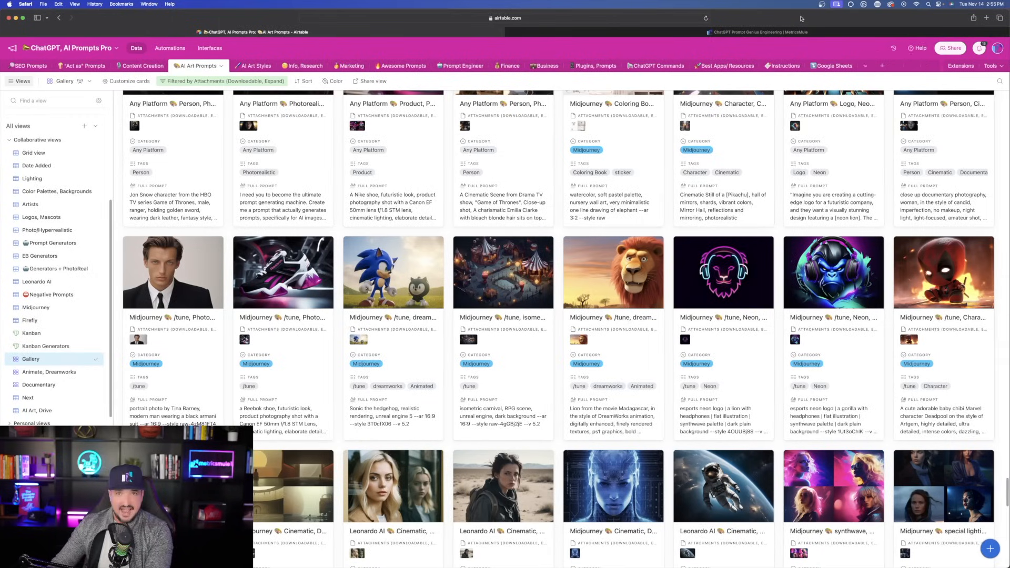
Step: Scroll the Airtable AI art prompts gallery to the astronaut record's full prompt
{"action": "scroll", "scroll_direction": "down", "scroll_amount": 3}
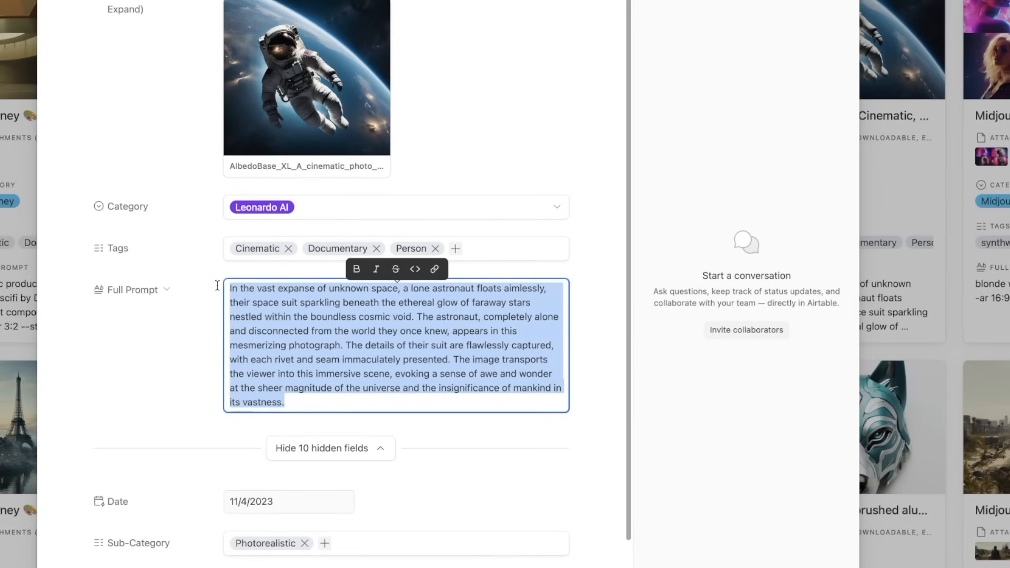
{"action": "mouse_move", "coordinate": [451, 361]}
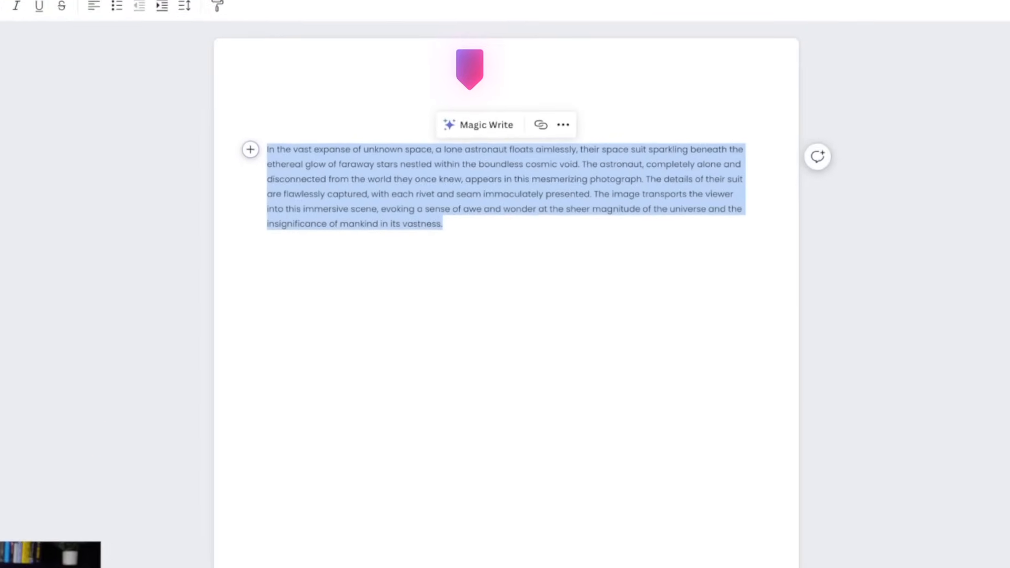
Step: Bring up Magic Write's rewrite options for the pasted astronaut prompt
{"action": "left_click", "coordinate": [479, 124]}
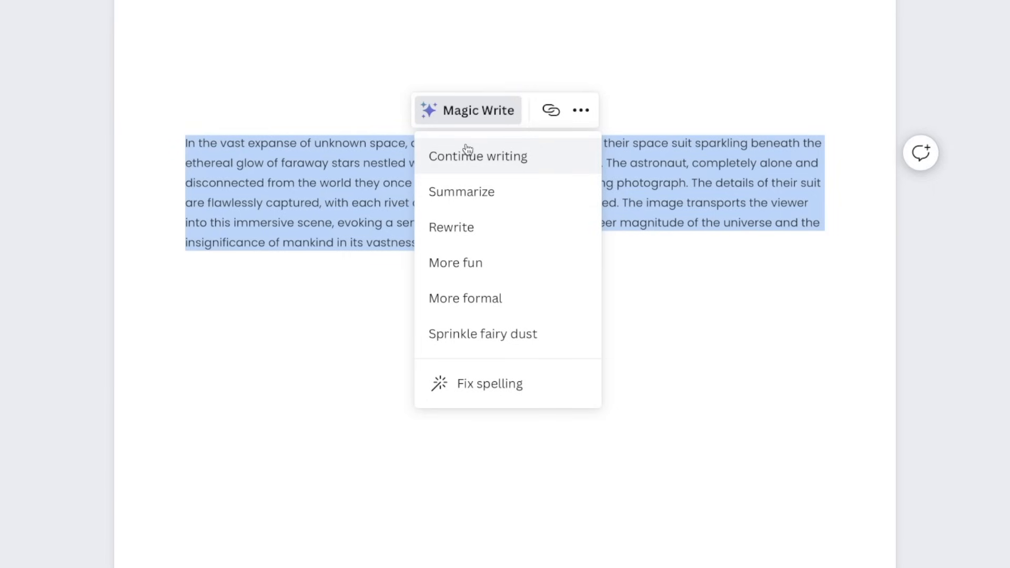
{"action": "mouse_move", "coordinate": [465, 297]}
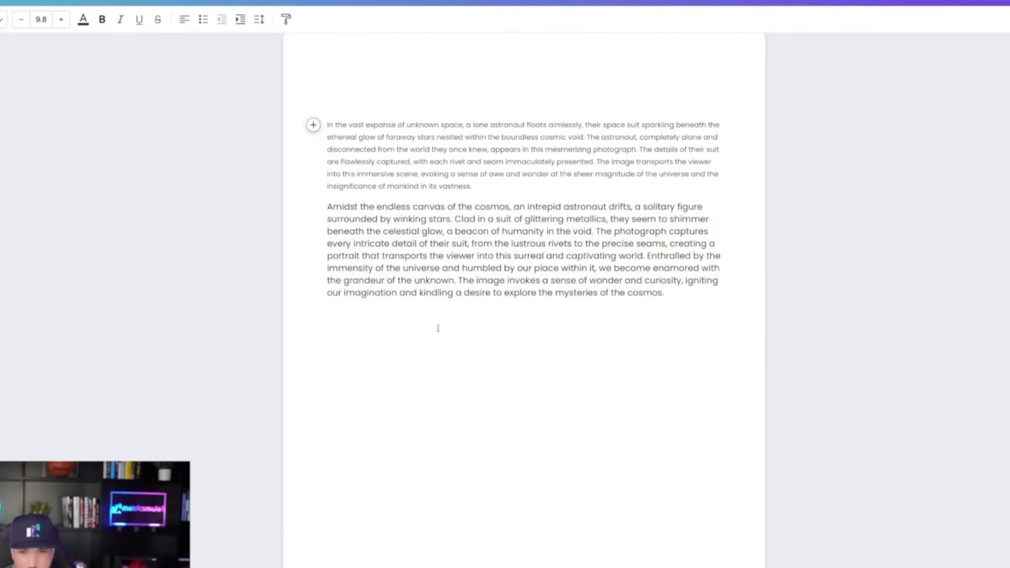
{"action": "mouse_move", "coordinate": [476, 402]}
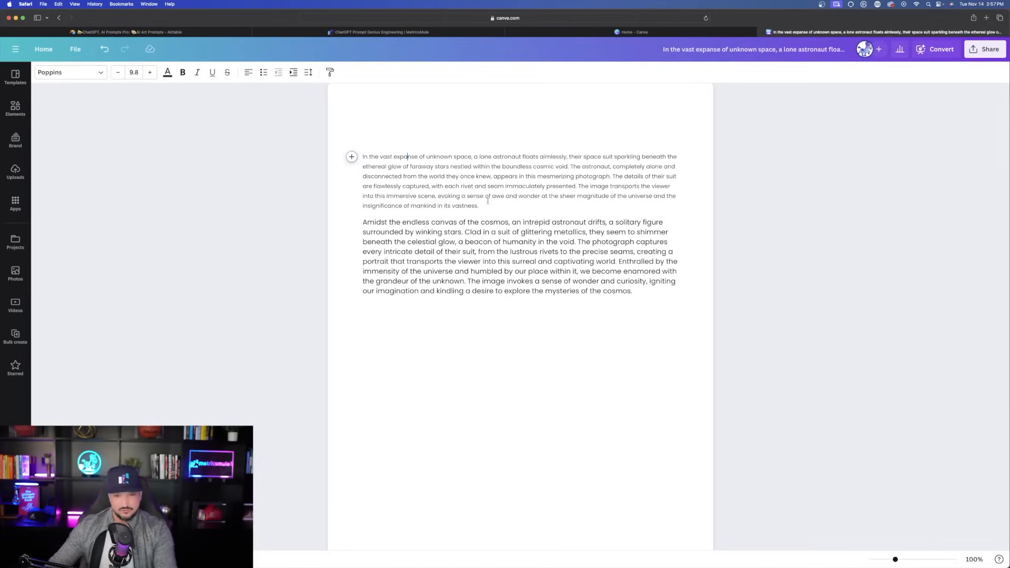
Step: Select the original astronaut paragraph and generate Magic Write rewrites, including a short photograph version
{"action": "left_click_drag", "start_coordinate": [363, 157], "coordinate": [478, 205]}
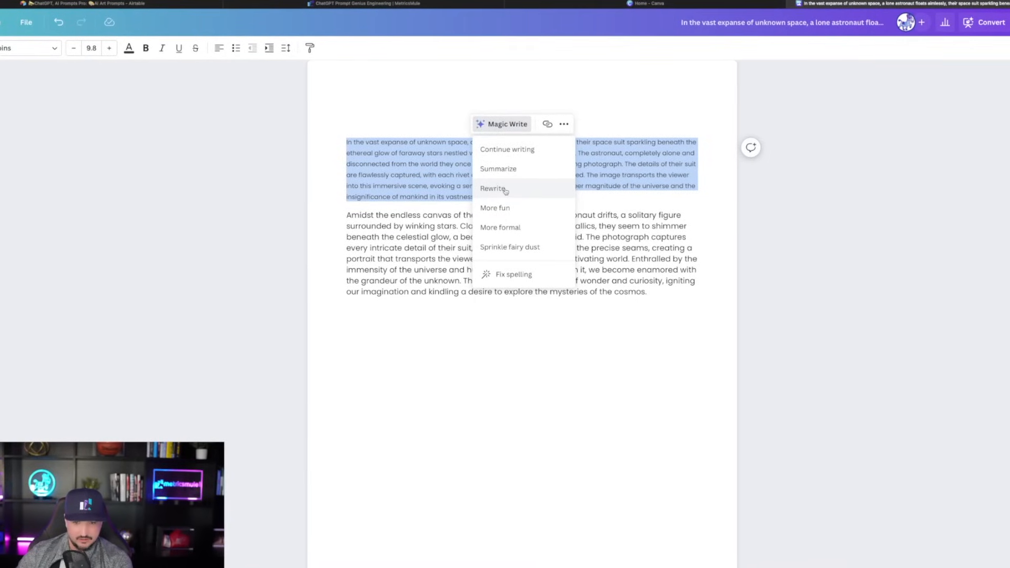
{"action": "left_click", "coordinate": [493, 188]}
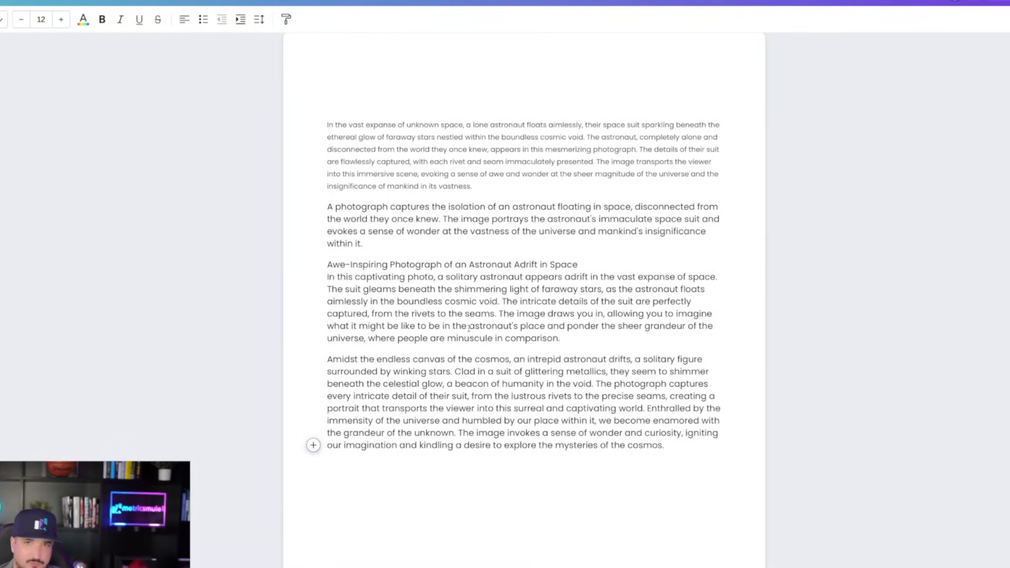
{"action": "left_click", "coordinate": [663, 445]}
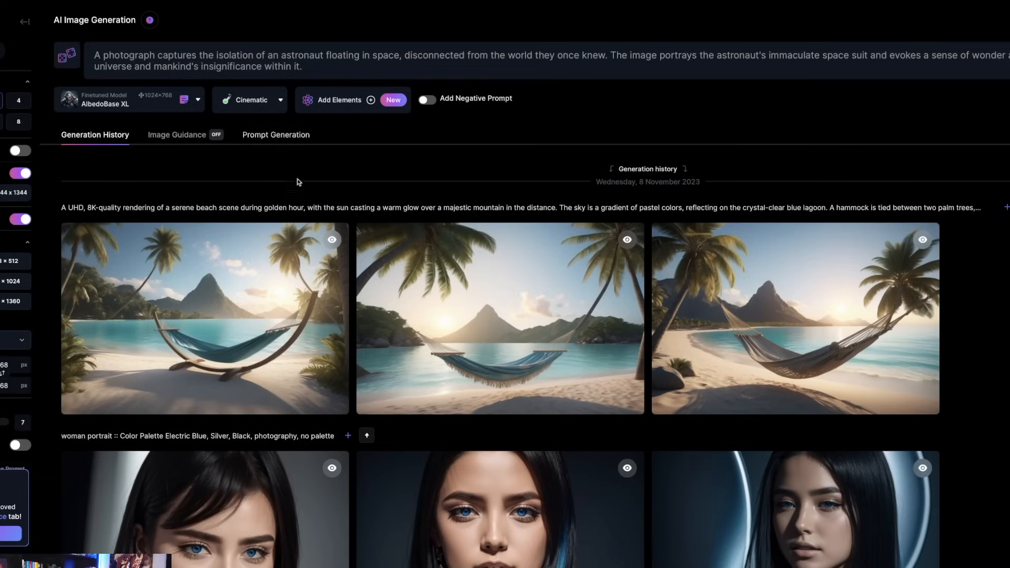
{"action": "mouse_move", "coordinate": [499, 319]}
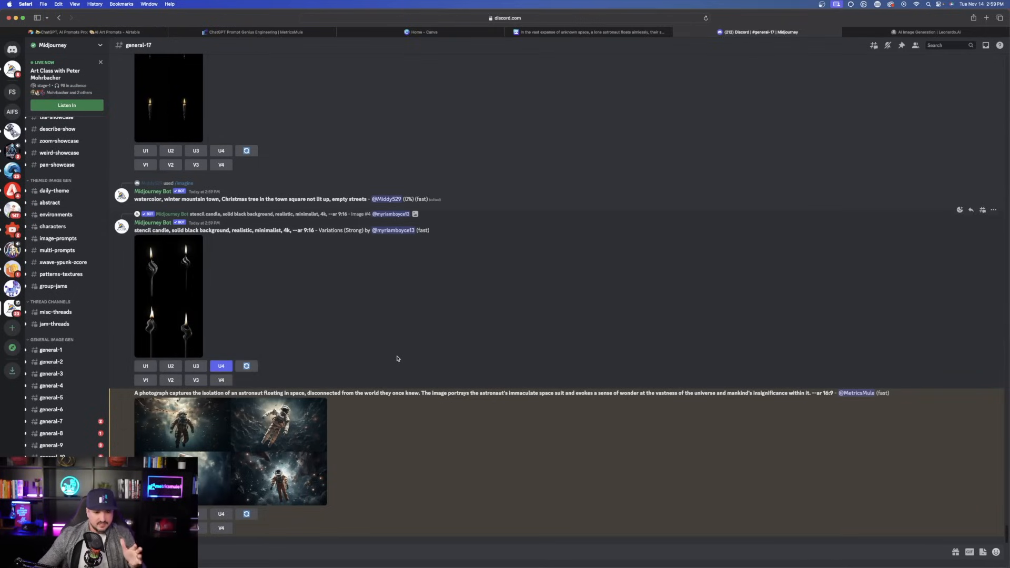
Step: Open the four-astronaut Midjourney grid full size in a browser tab, then return to the other tabs
{"action": "left_click", "coordinate": [195, 367]}
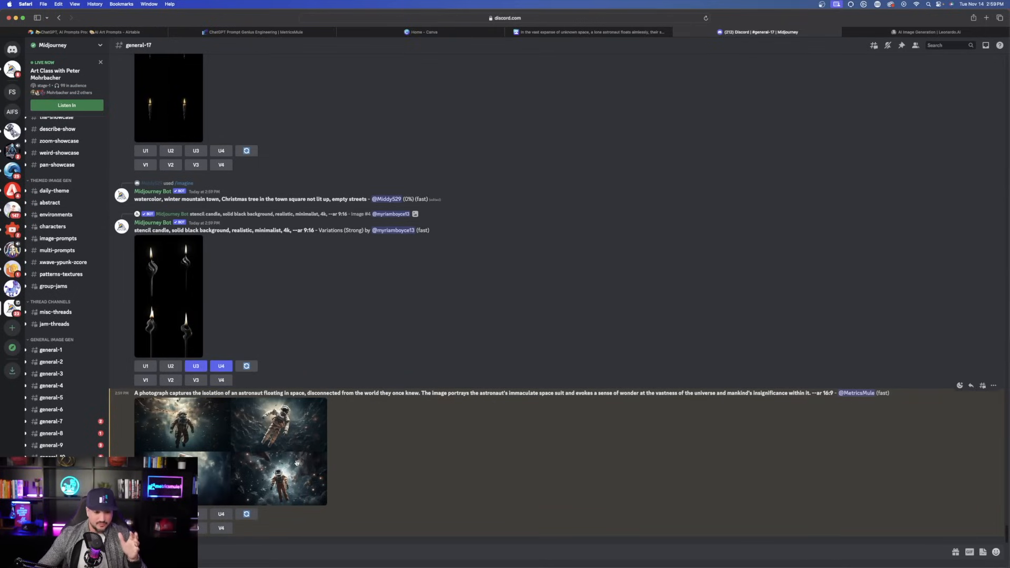
{"action": "mouse_move", "coordinate": [987, 45]}
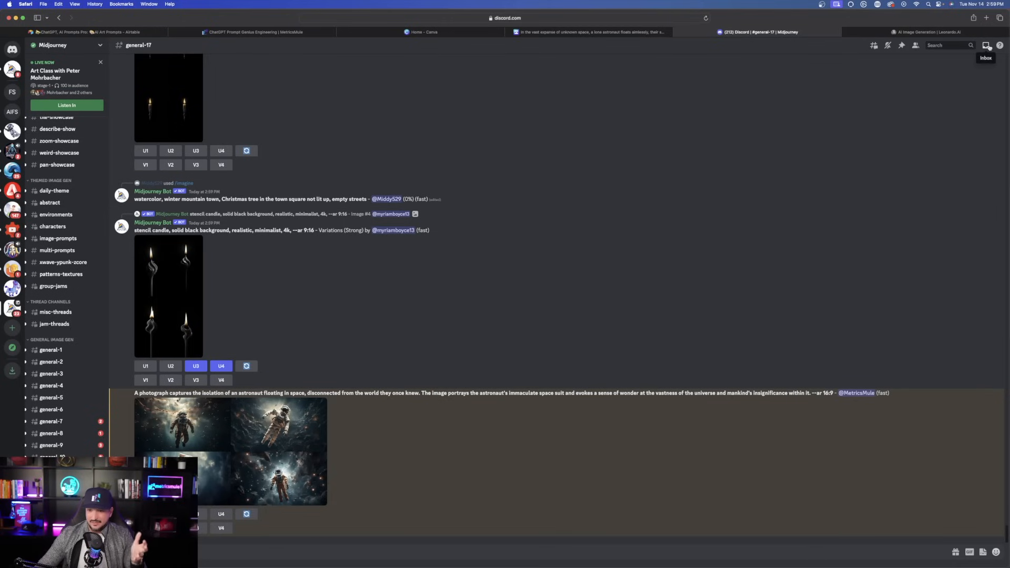
{"action": "left_click", "coordinate": [986, 45]}
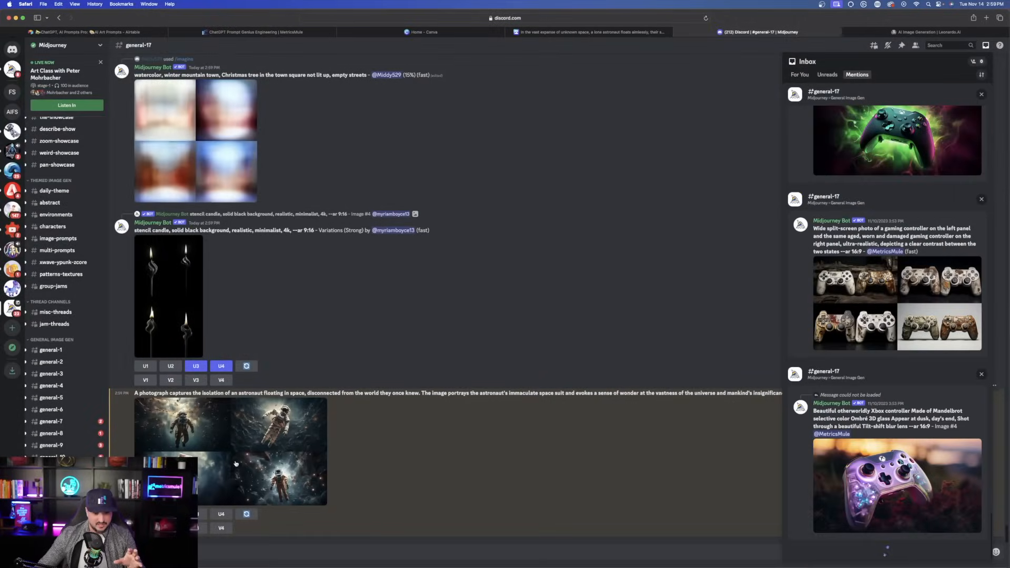
{"action": "left_click", "coordinate": [229, 448]}
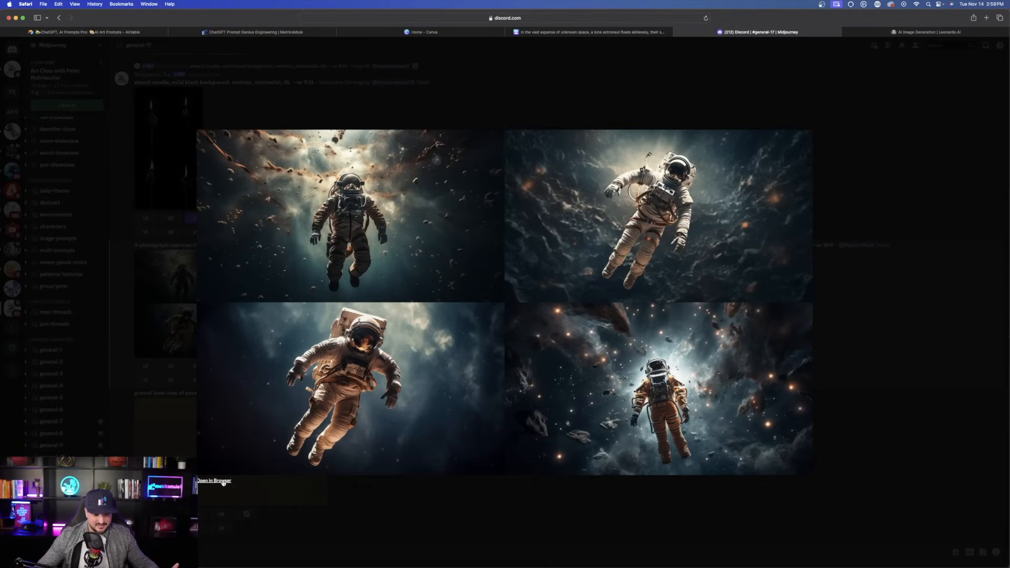
{"action": "left_click", "coordinate": [214, 481]}
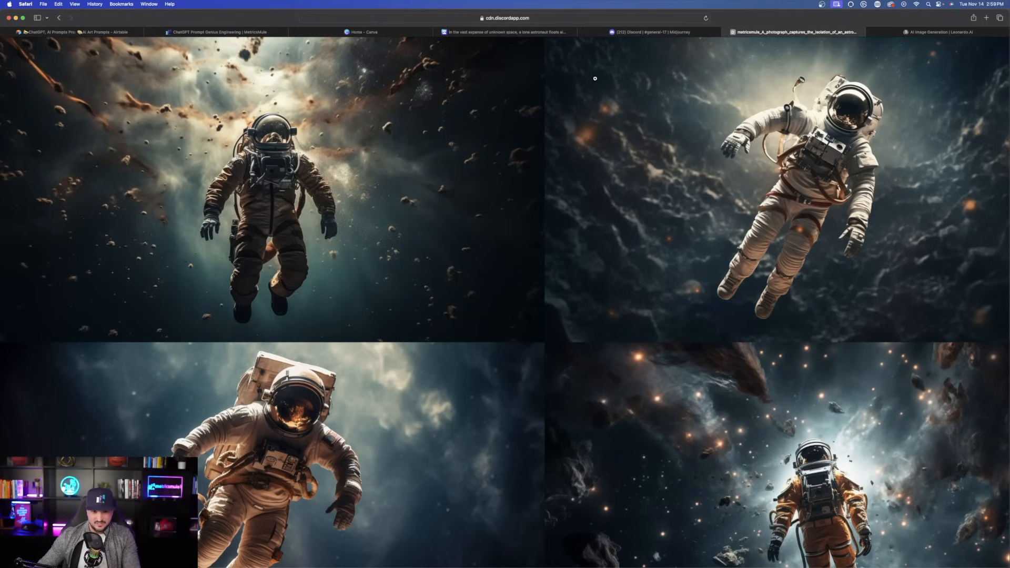
{"action": "left_click", "coordinate": [362, 33]}
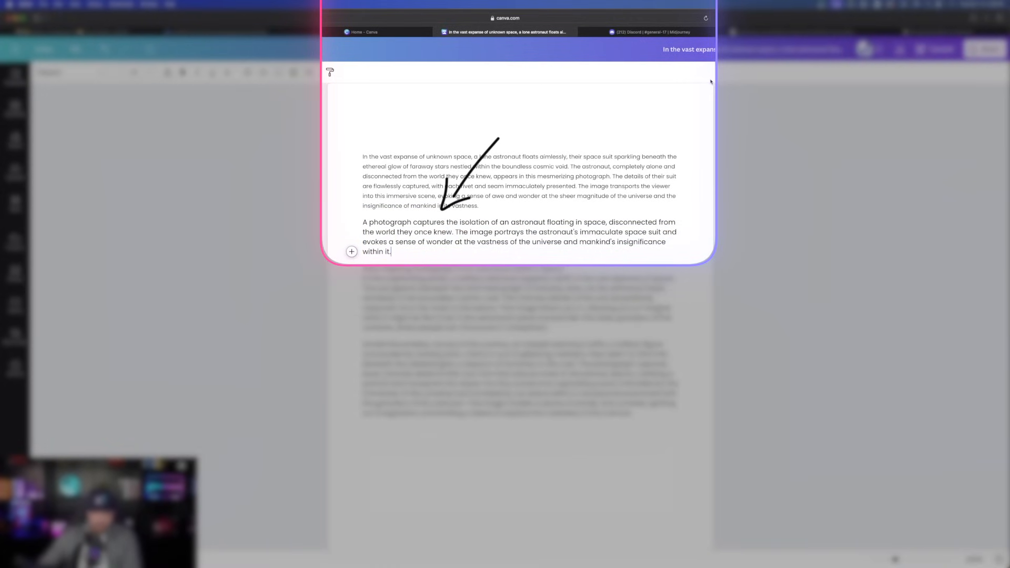
{"action": "left_click", "coordinate": [939, 32]}
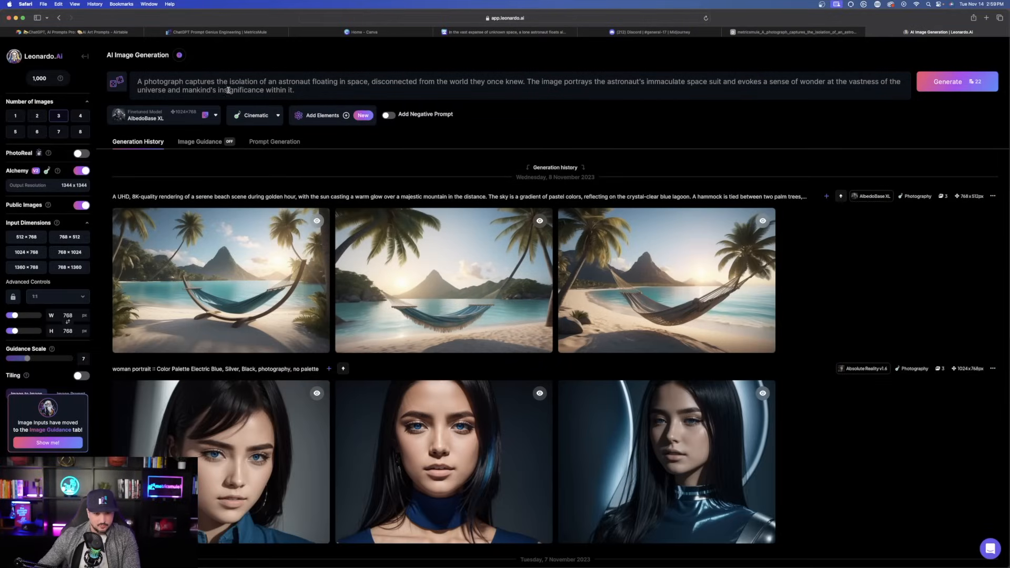
Step: Generate three astronaut images in Leonardo AI and close the full-size preview
{"action": "left_click", "coordinate": [947, 81]}
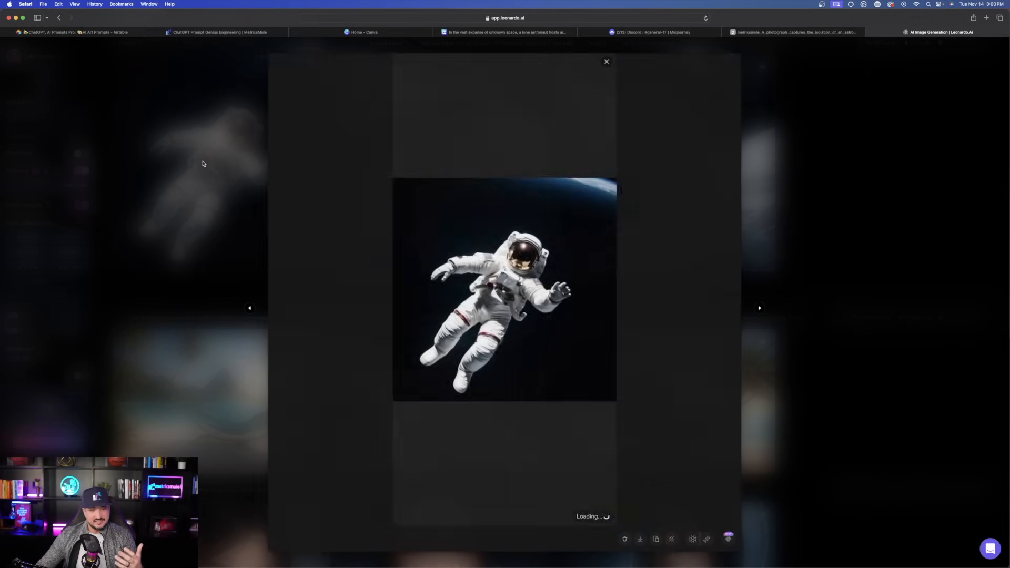
{"action": "left_click", "coordinate": [605, 61]}
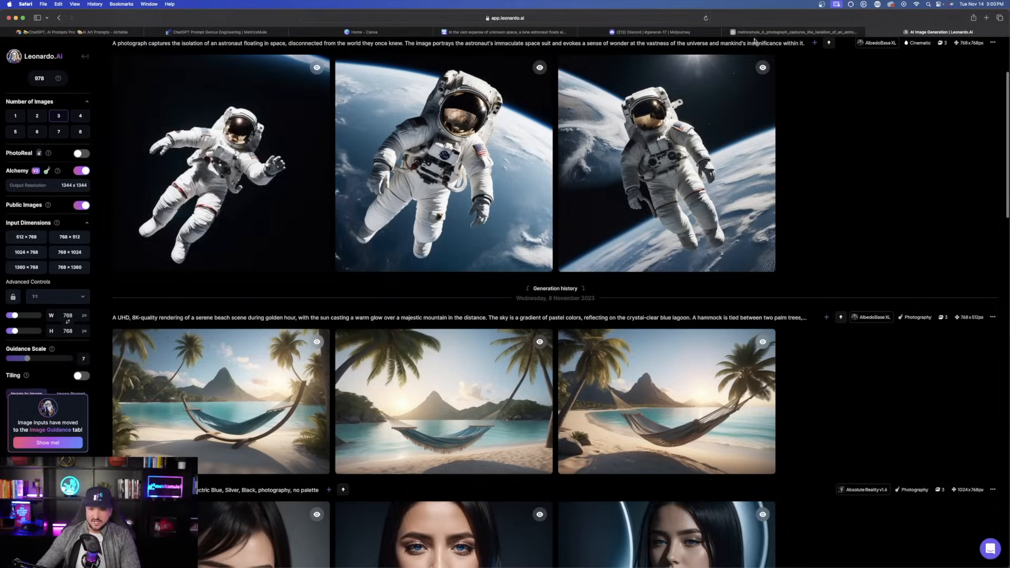
{"action": "left_click", "coordinate": [650, 32]}
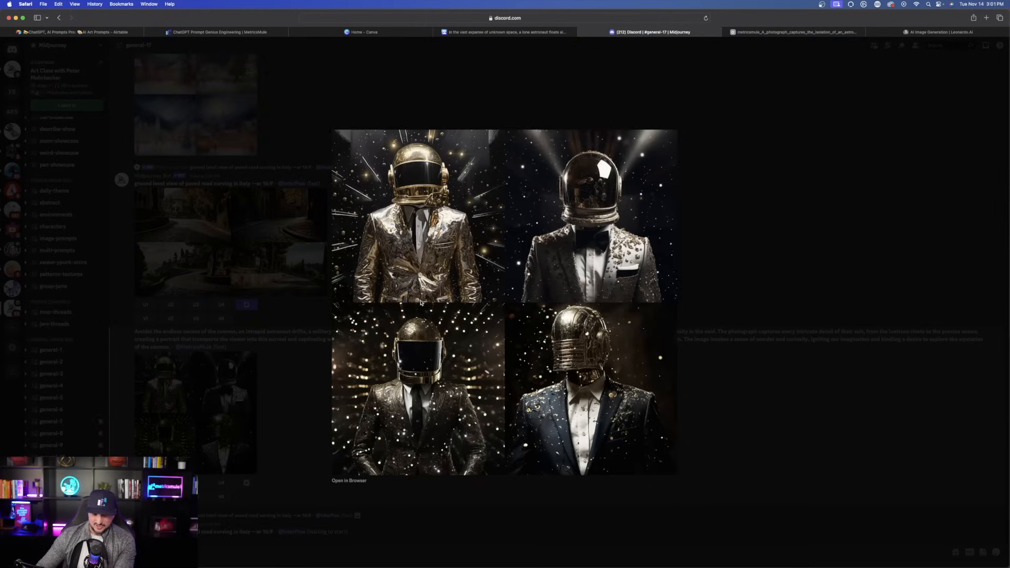
Step: View the gold-helmeted figure grid full size, then return to the Canva doc
{"action": "left_click", "coordinate": [349, 481]}
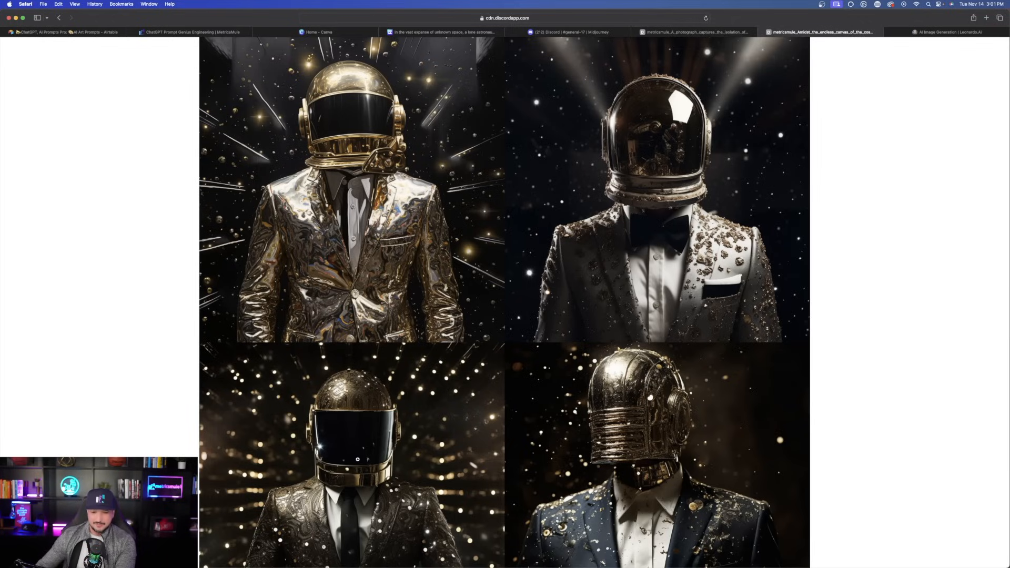
{"action": "left_click", "coordinate": [64, 32]}
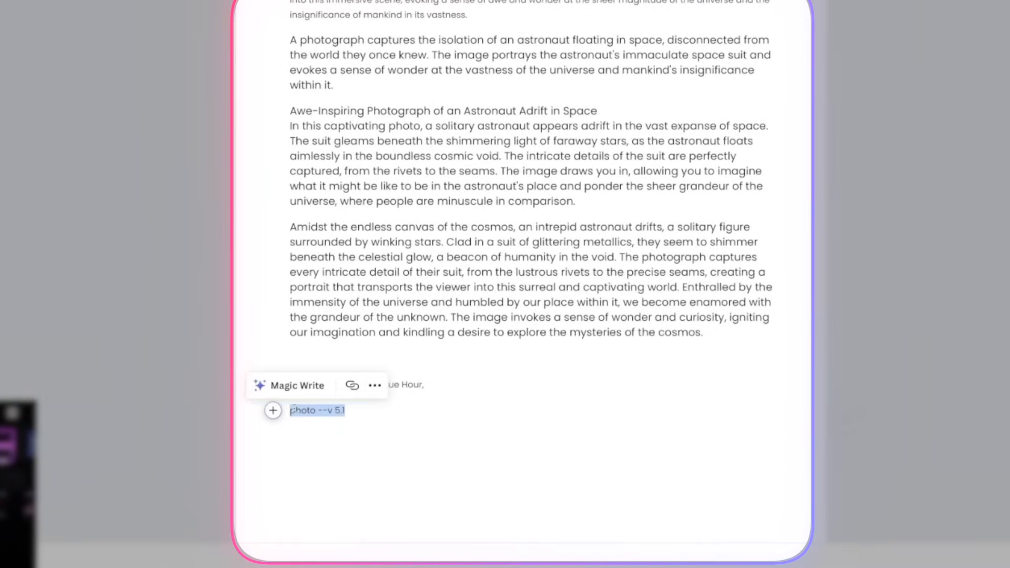
Step: Expand the blue-hour portrait prompt into a 'The photorealistic photo portrays…' paragraph and select it
{"action": "left_click", "coordinate": [297, 385]}
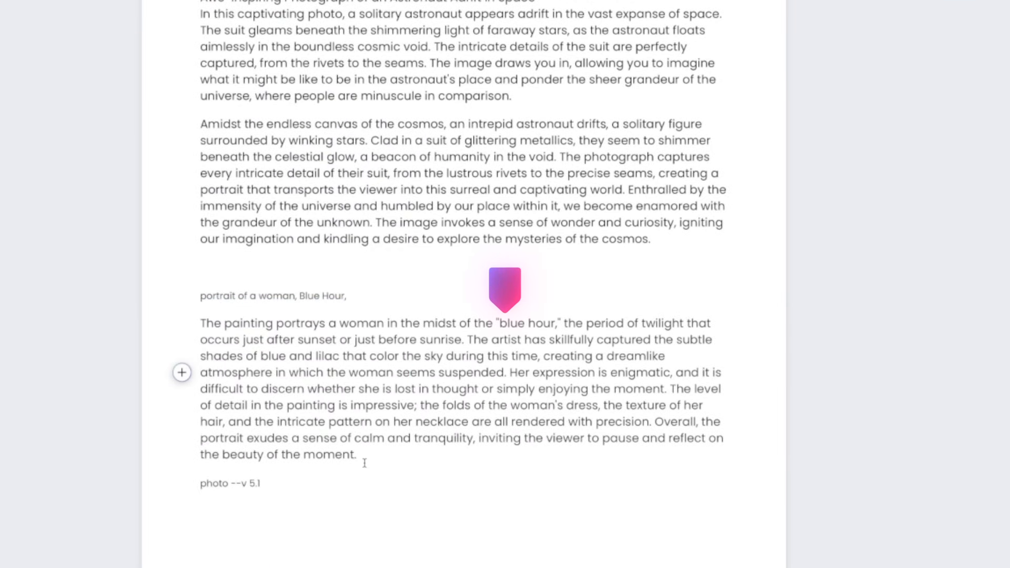
{"action": "scroll", "scroll_direction": "down", "scroll_amount": 3}
{"action": "type", "text": "hotorealistic photo"}
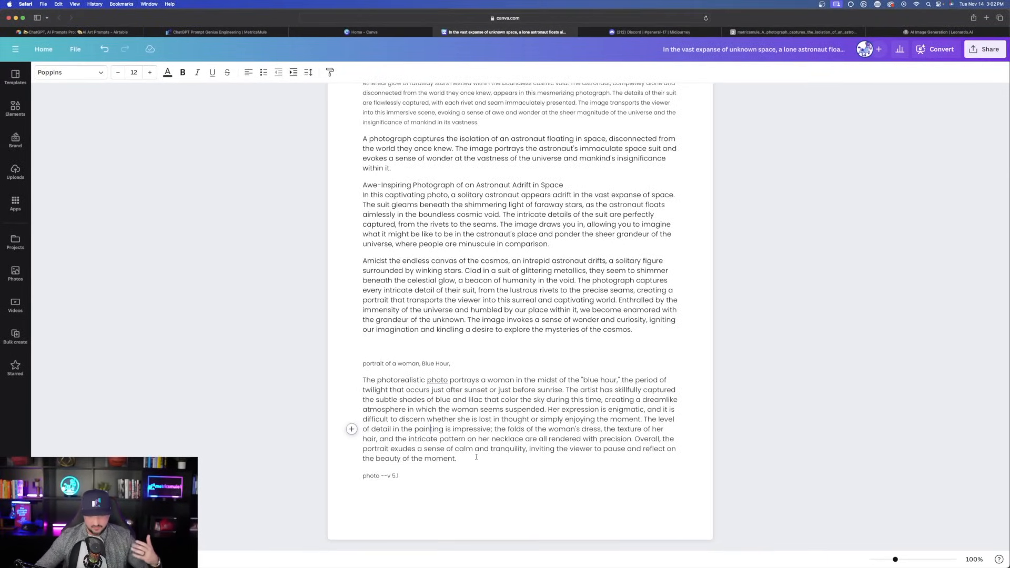
{"action": "left_click_drag", "start_coordinate": [362, 380], "coordinate": [456, 459]}
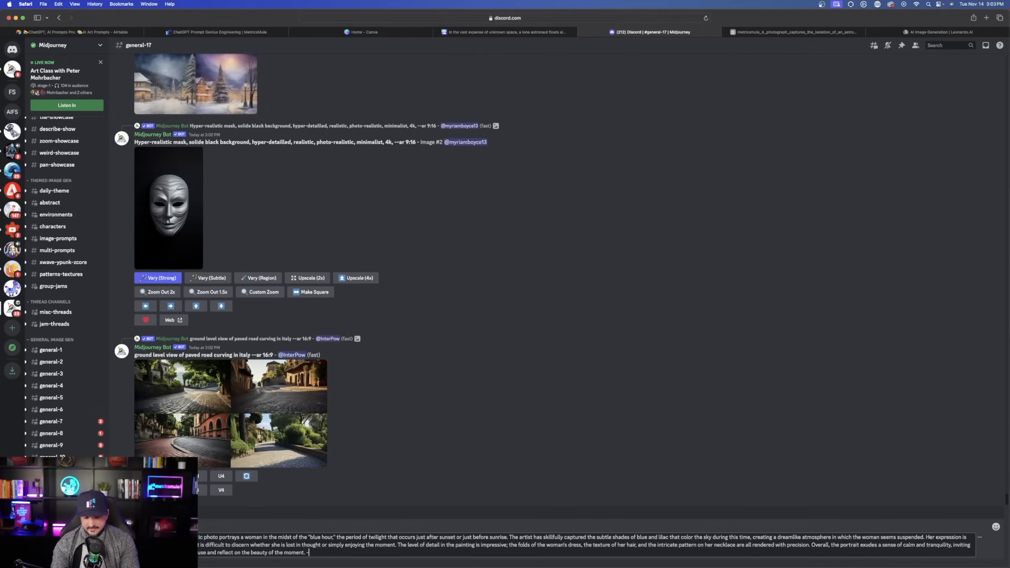
Step: Submit the blue-hour description to Midjourney's /imagine with --ar 16:9 appended
{"action": "type", "text": "--ar 16:"}
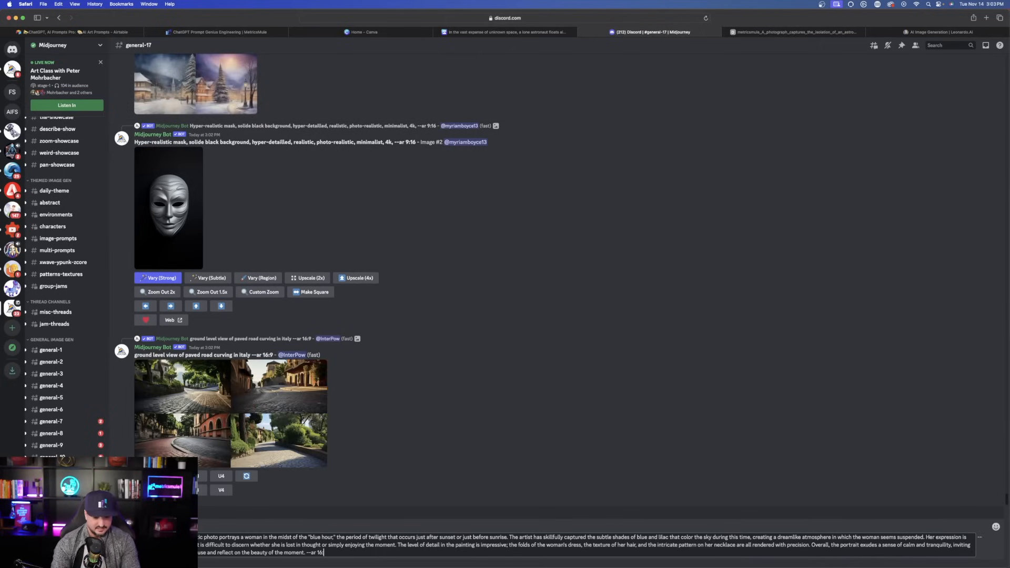
{"action": "scroll", "scroll_direction": "down", "scroll_amount": 3}
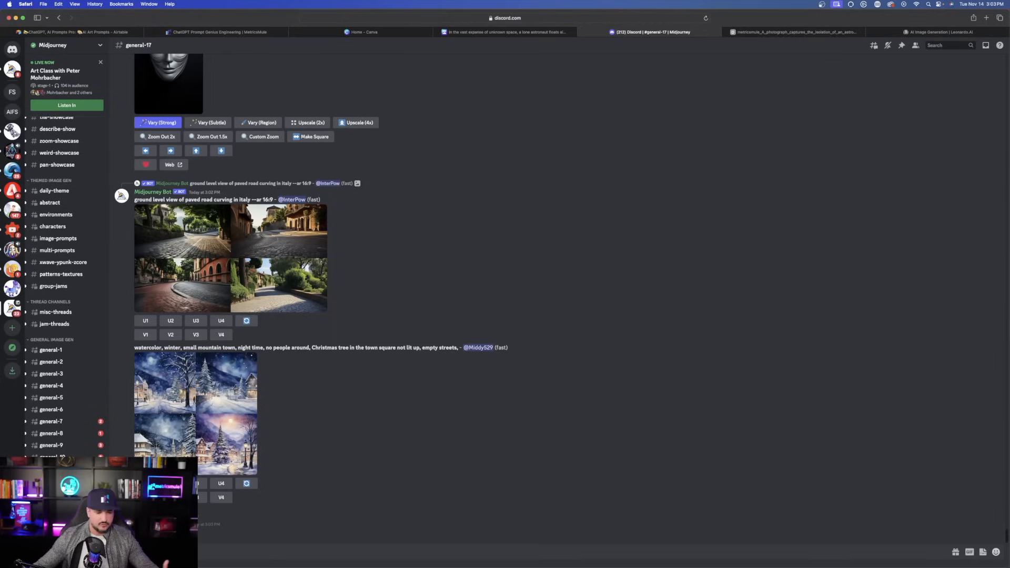
{"action": "left_click", "coordinate": [938, 32]}
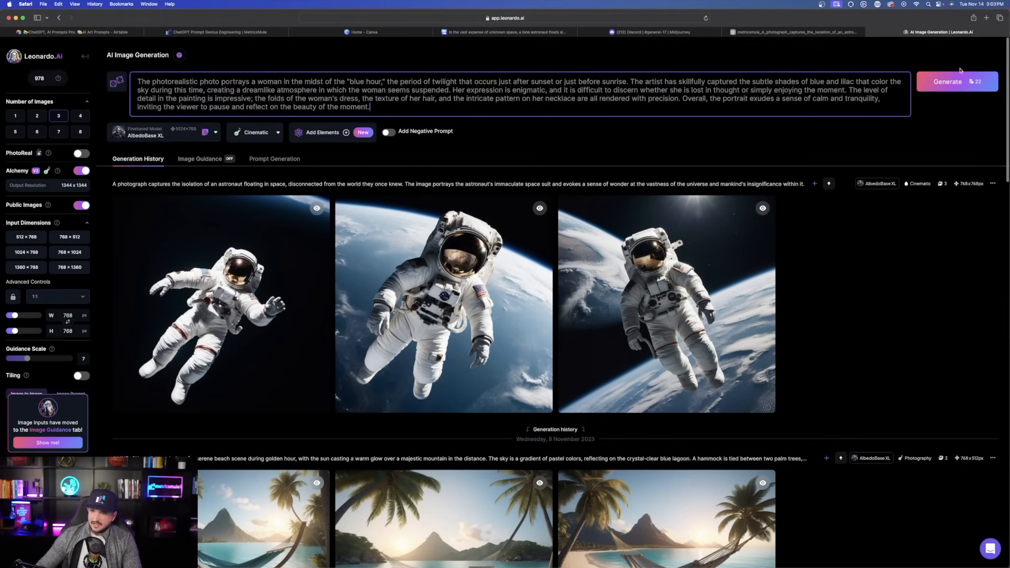
Step: Generate three 16:9 images from the blue-hour description in Leonardo AI
{"action": "left_click", "coordinate": [948, 81]}
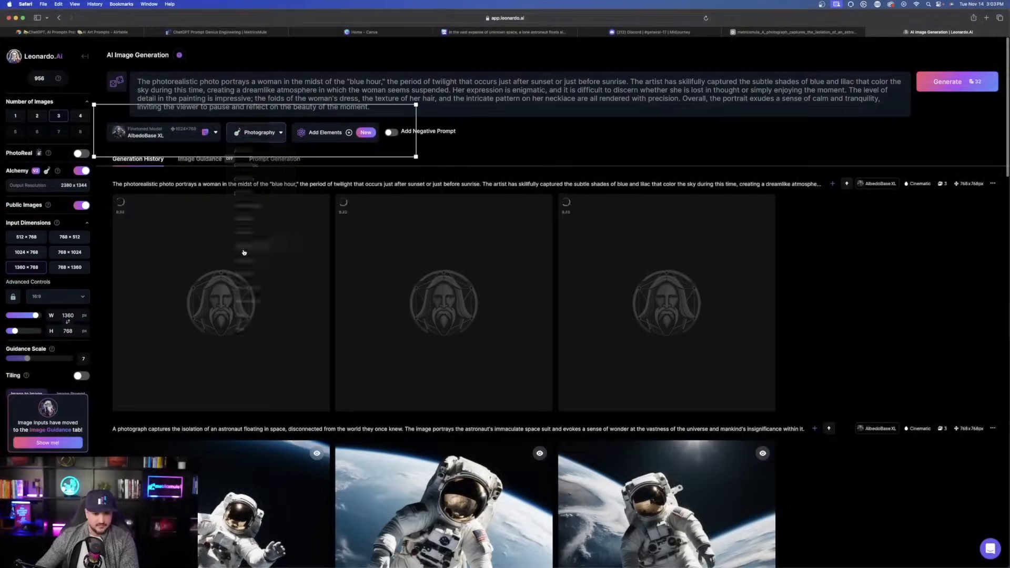
{"action": "left_click", "coordinate": [947, 82]}
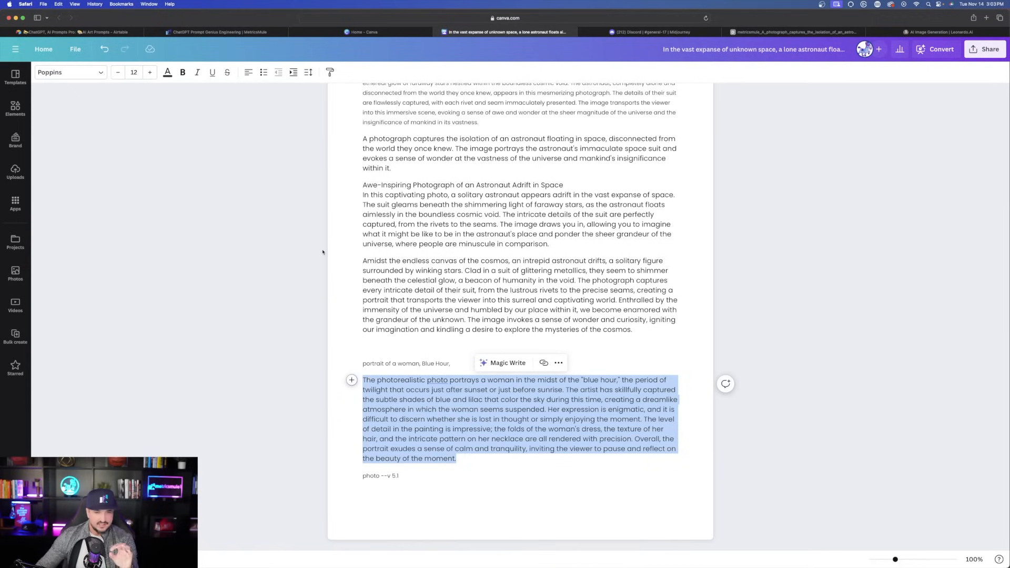
{"action": "mouse_move", "coordinate": [298, 262]}
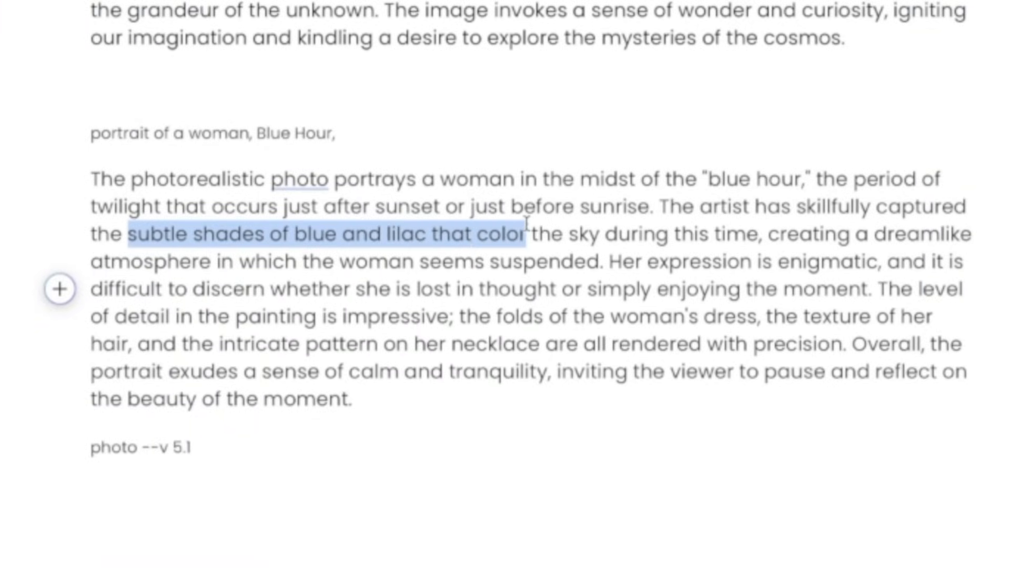
{"action": "left_click_drag", "start_coordinate": [526, 234], "coordinate": [760, 233]}
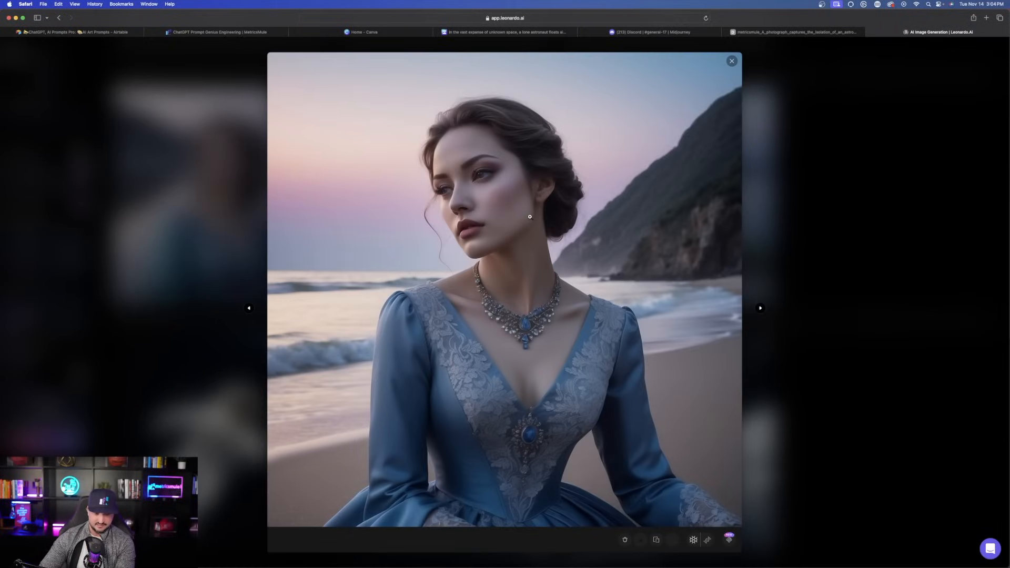
Step: Inspect the remaining Leonardo AI blue-hour portraits full size, including the third and the wide one
{"action": "left_click", "coordinate": [731, 61]}
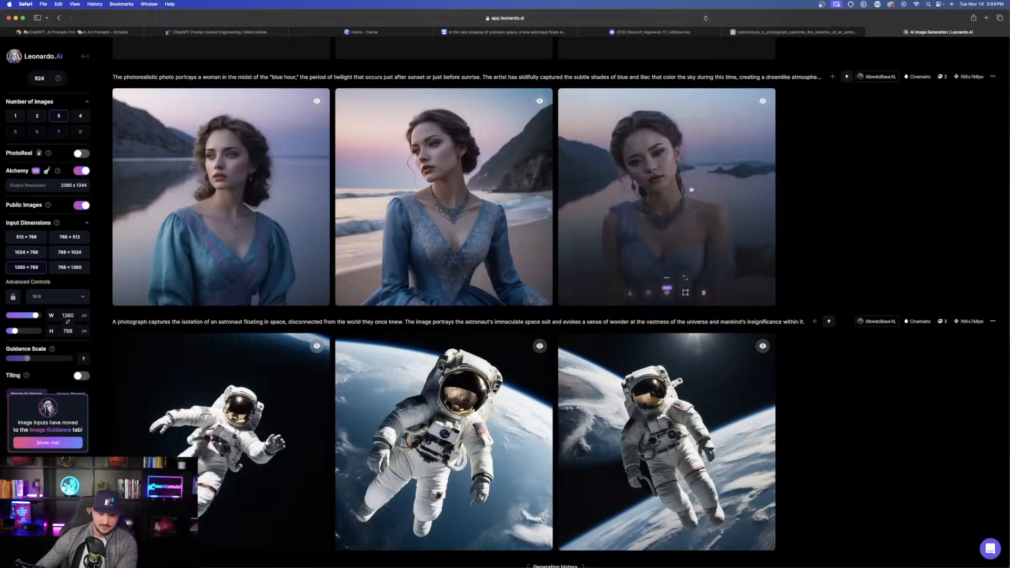
{"action": "left_click", "coordinate": [667, 196]}
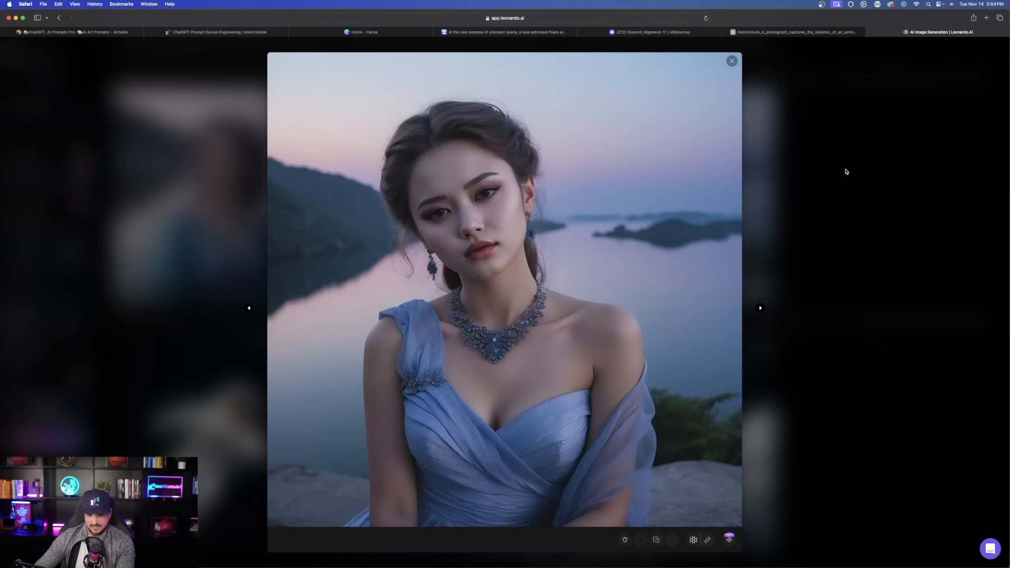
{"action": "left_click", "coordinate": [732, 61]}
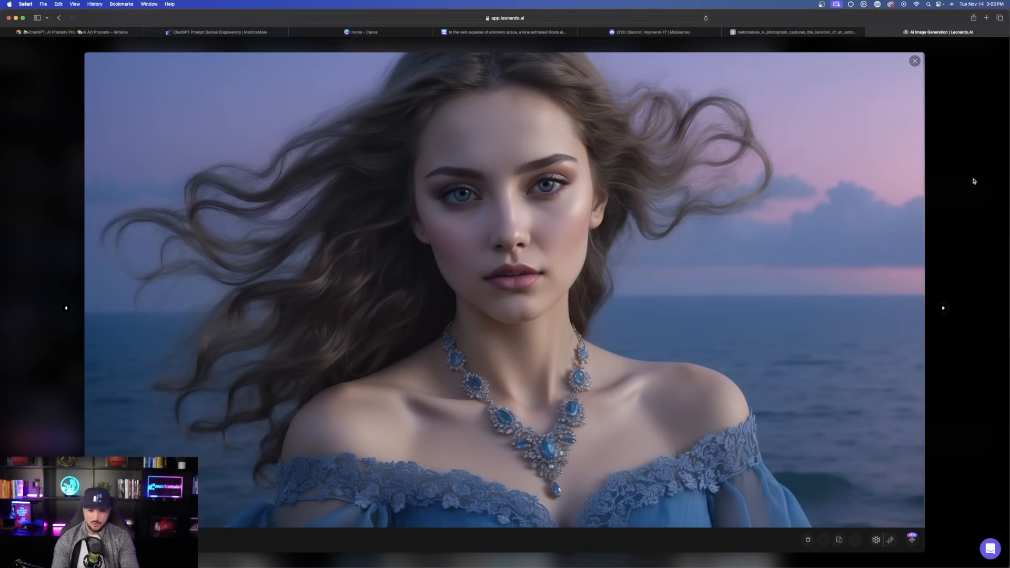
{"action": "left_click", "coordinate": [914, 60]}
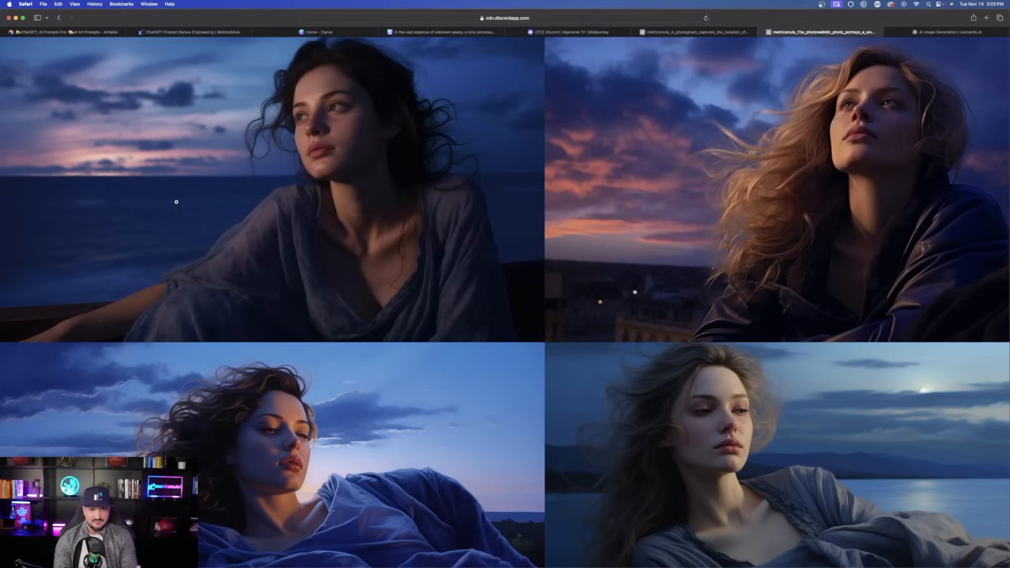
Step: Go back to the Canva prompts doc with the blue-hour portrait description
{"action": "left_click", "coordinate": [443, 32]}
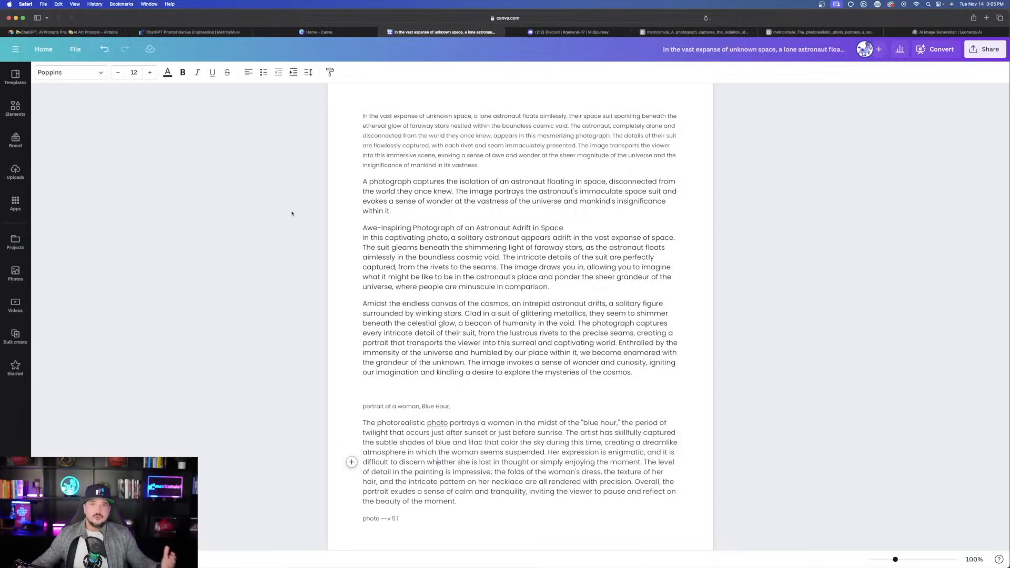